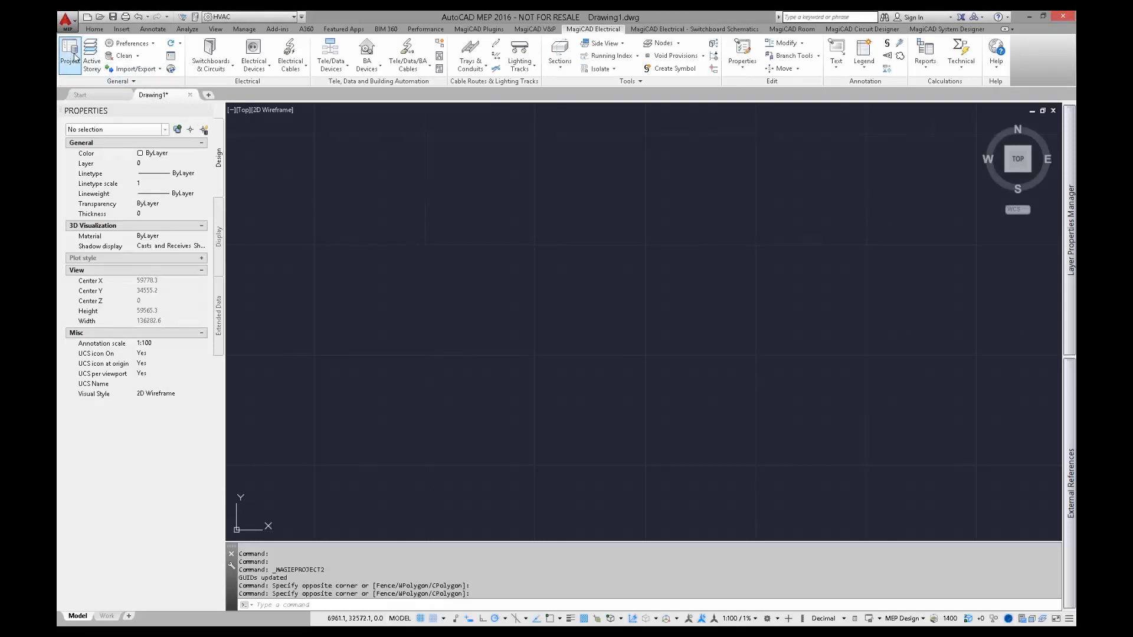
- Launch the Project Wizard and name the new project 'New features project'
click(70, 55)
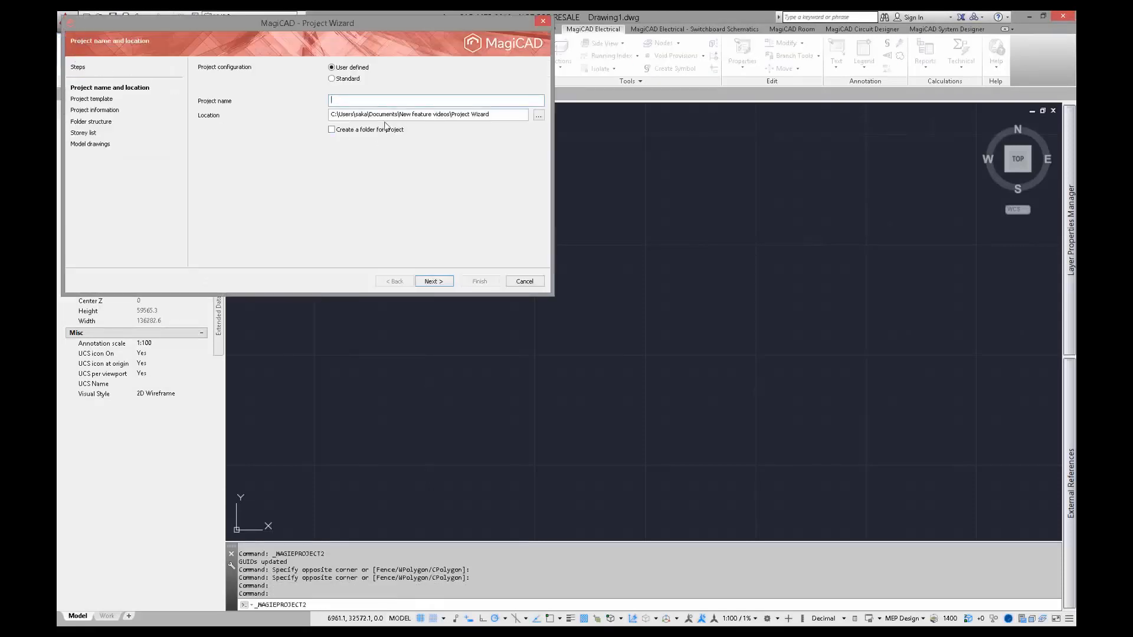
text(New)
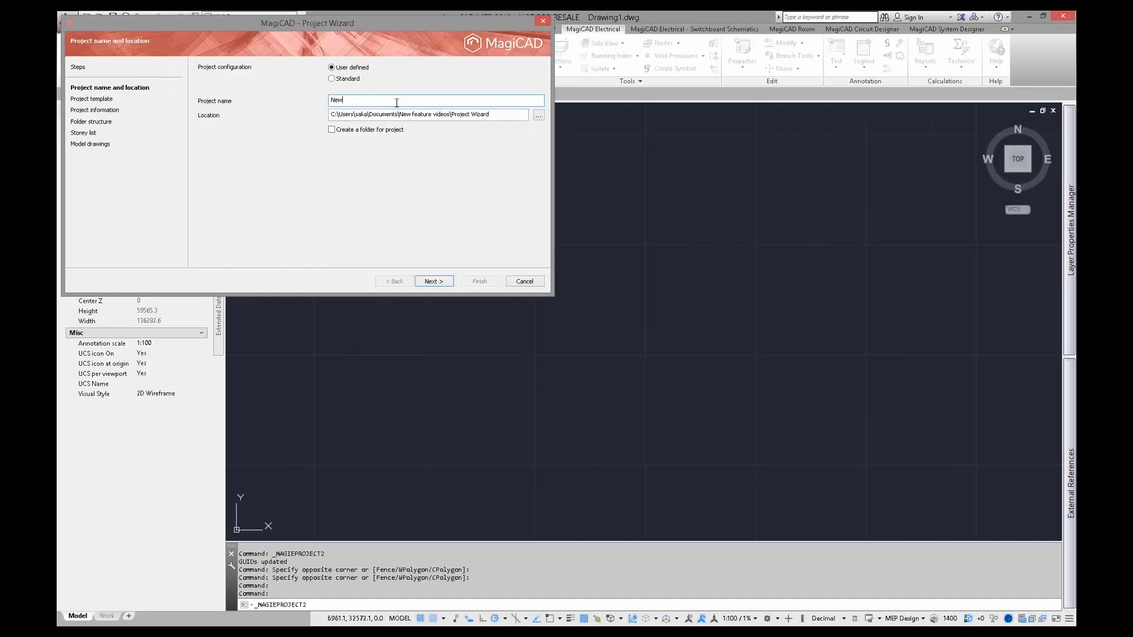
text(features project)
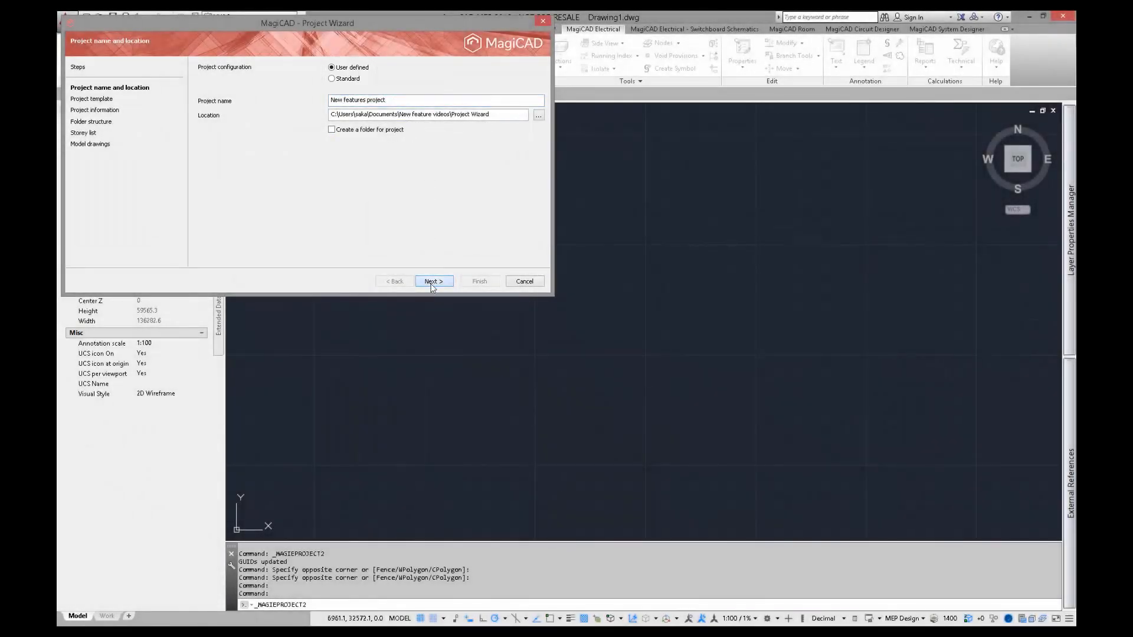
- Enable Ventilation and Piping and Electrical with Common templates, using COM-VP-2016_11a.dwt and COM-VP-2016_11a.EPJ
click(434, 281)
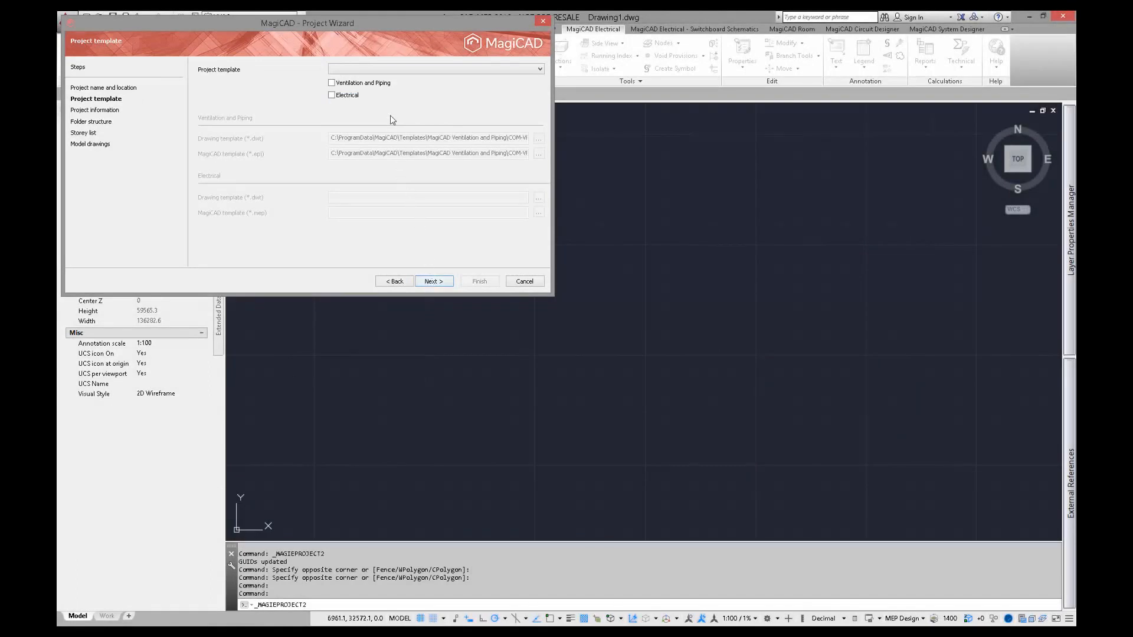
click(332, 82)
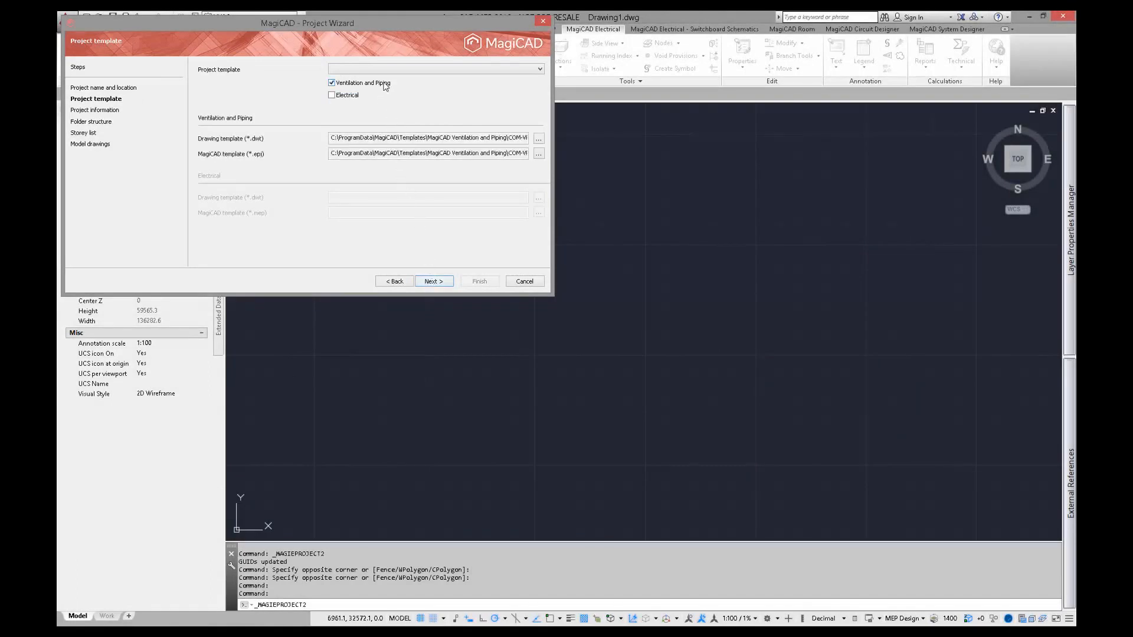
click(332, 94)
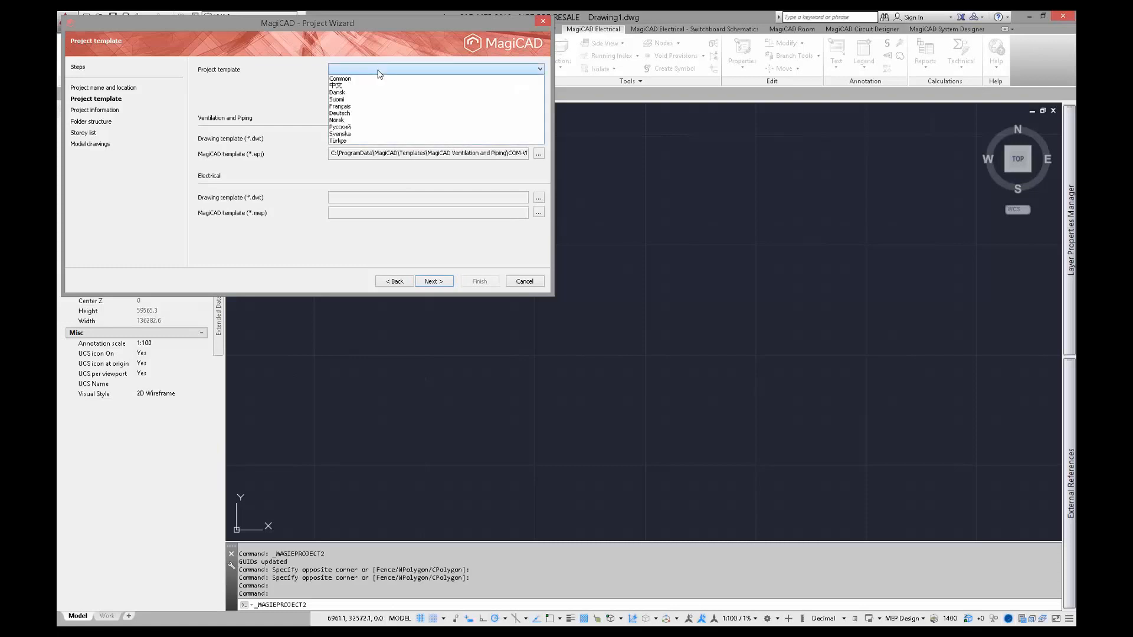
click(340, 78)
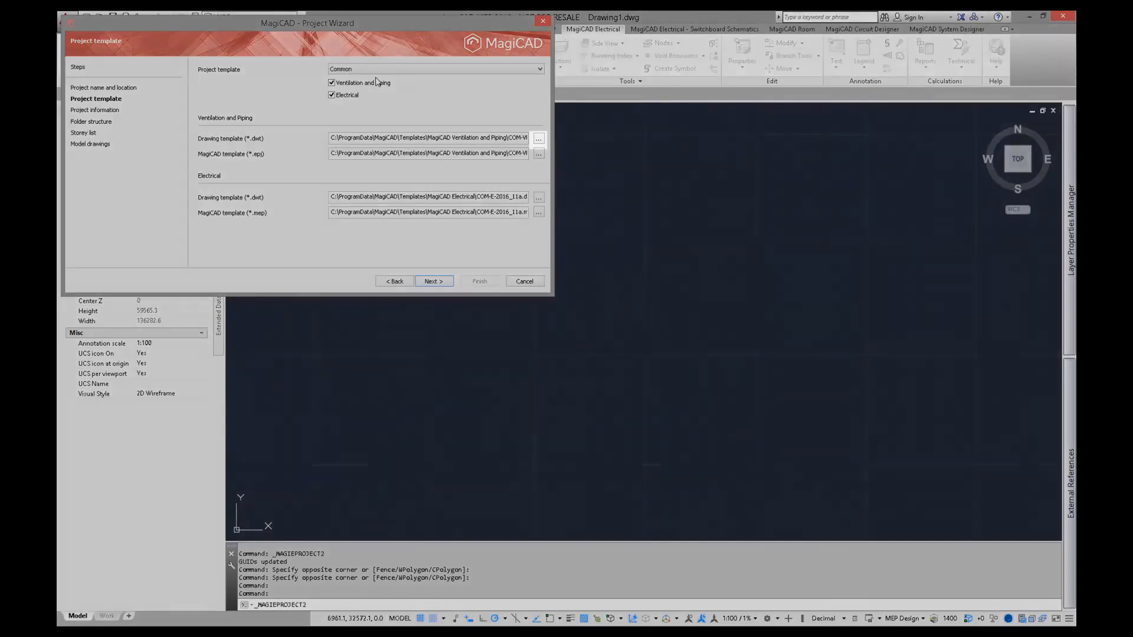
click(538, 139)
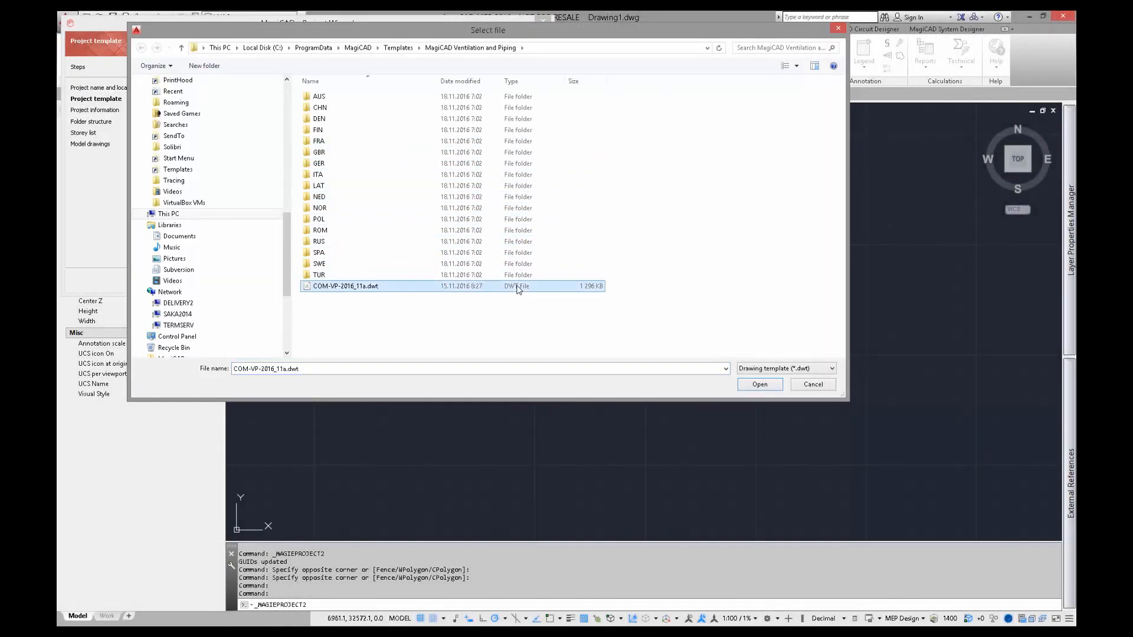
click(759, 384)
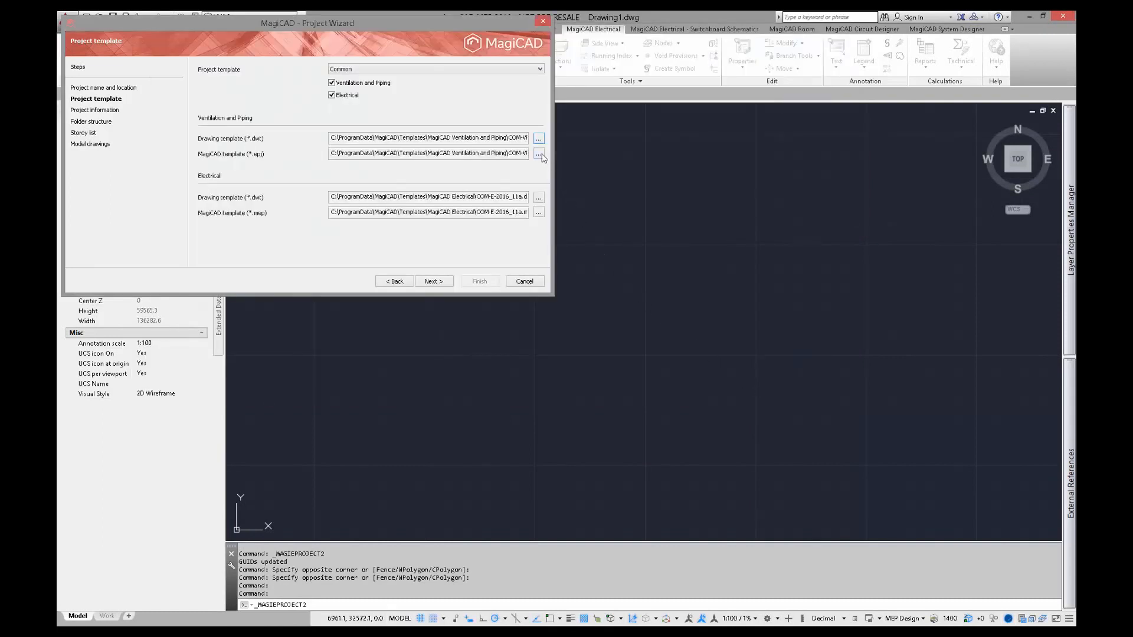
click(538, 154)
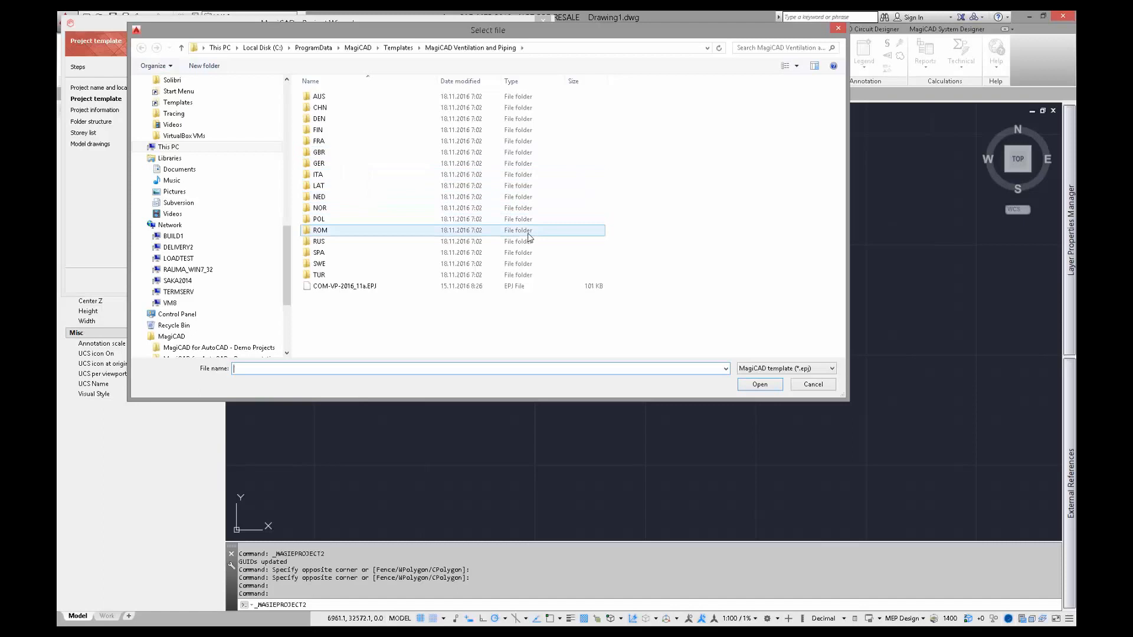
click(345, 286)
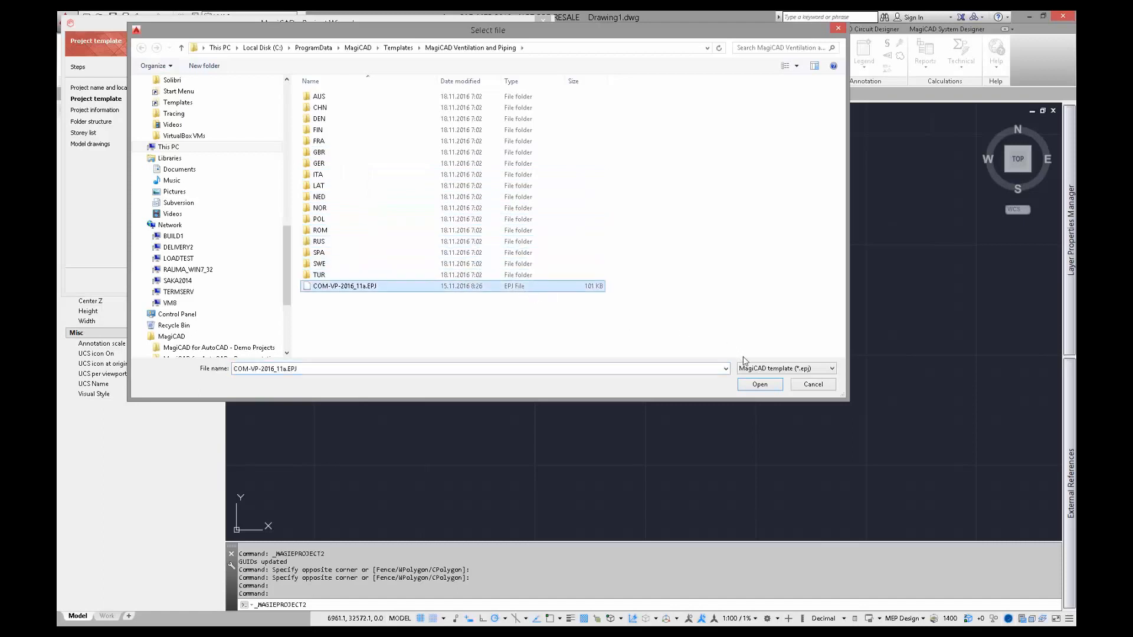
click(758, 383)
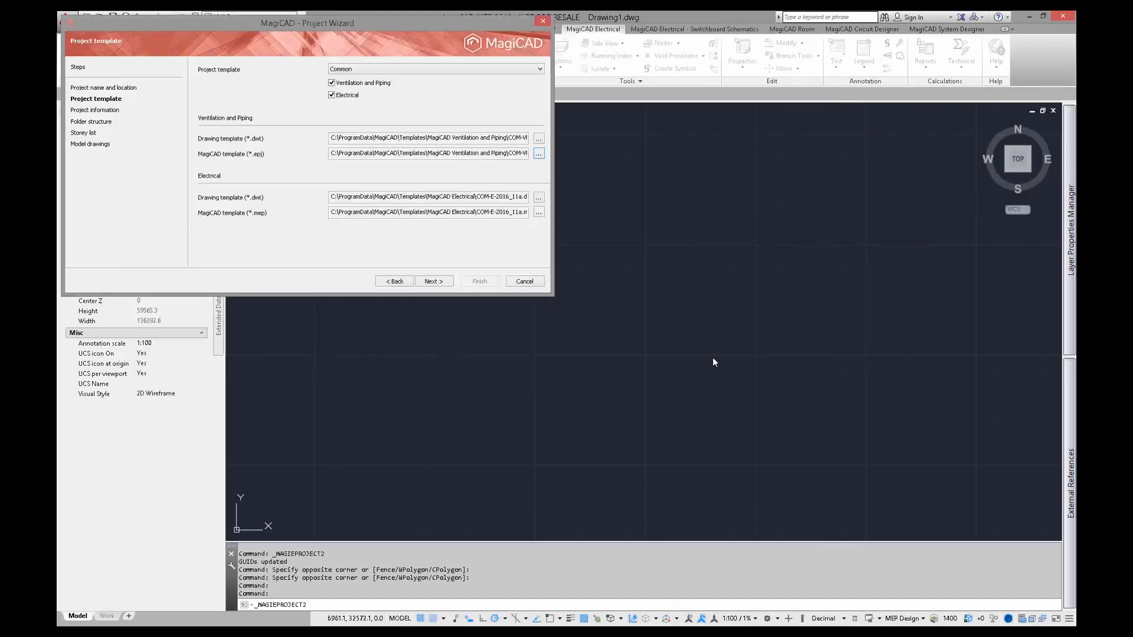
- Set the electrical templates to COM-E-2016_11a.dwt and COM-E-2016_11a.mep
click(538, 197)
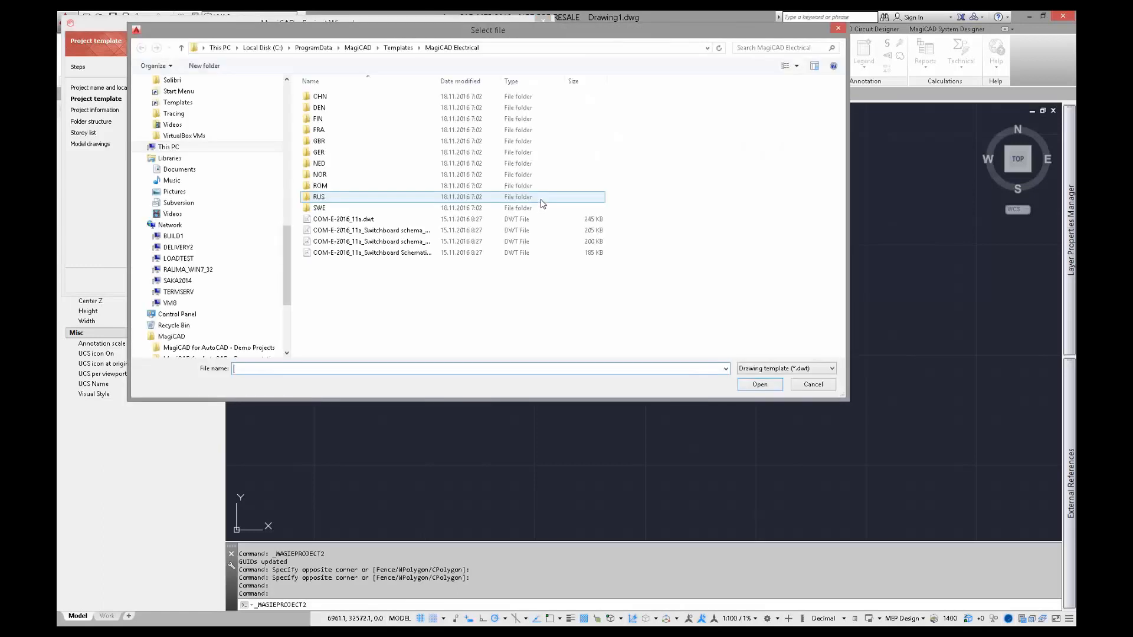
click(344, 219)
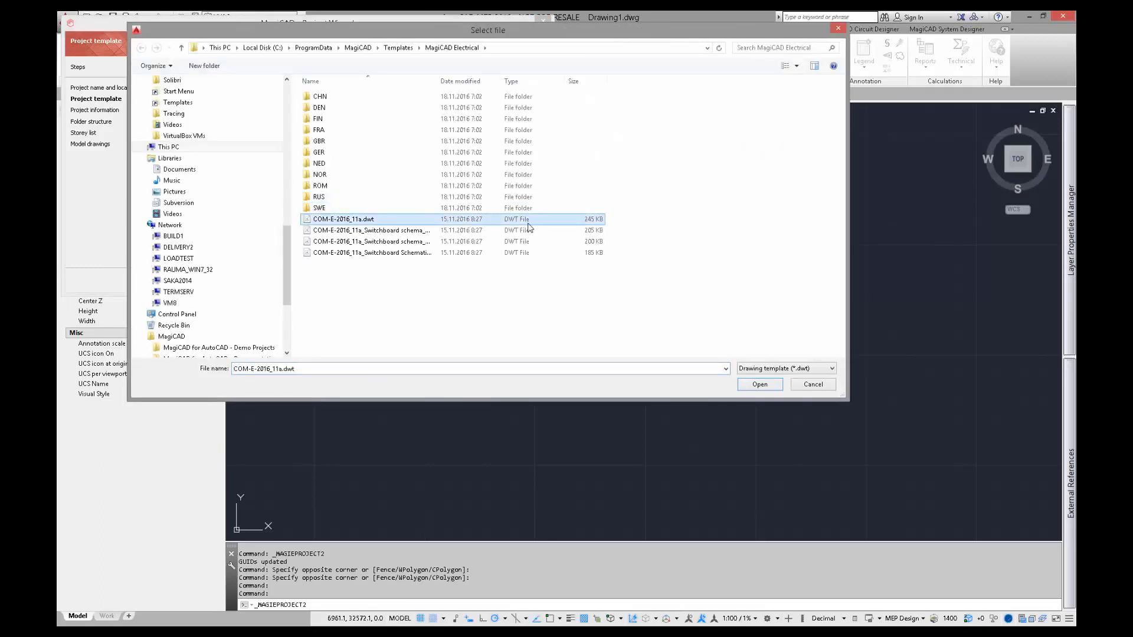
click(758, 383)
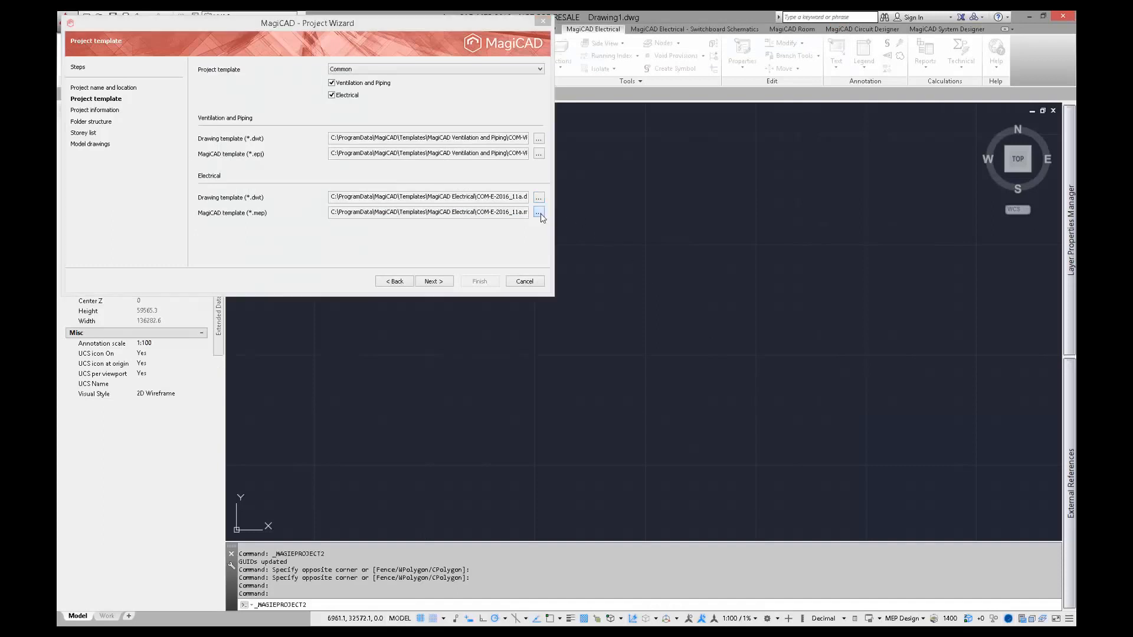
click(539, 213)
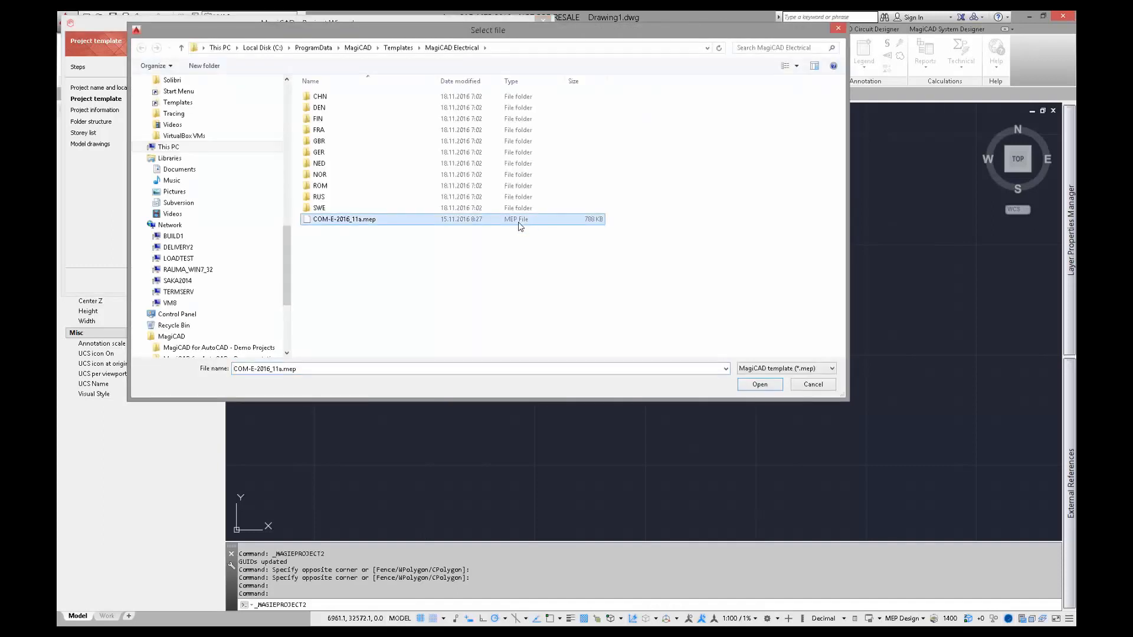
click(759, 384)
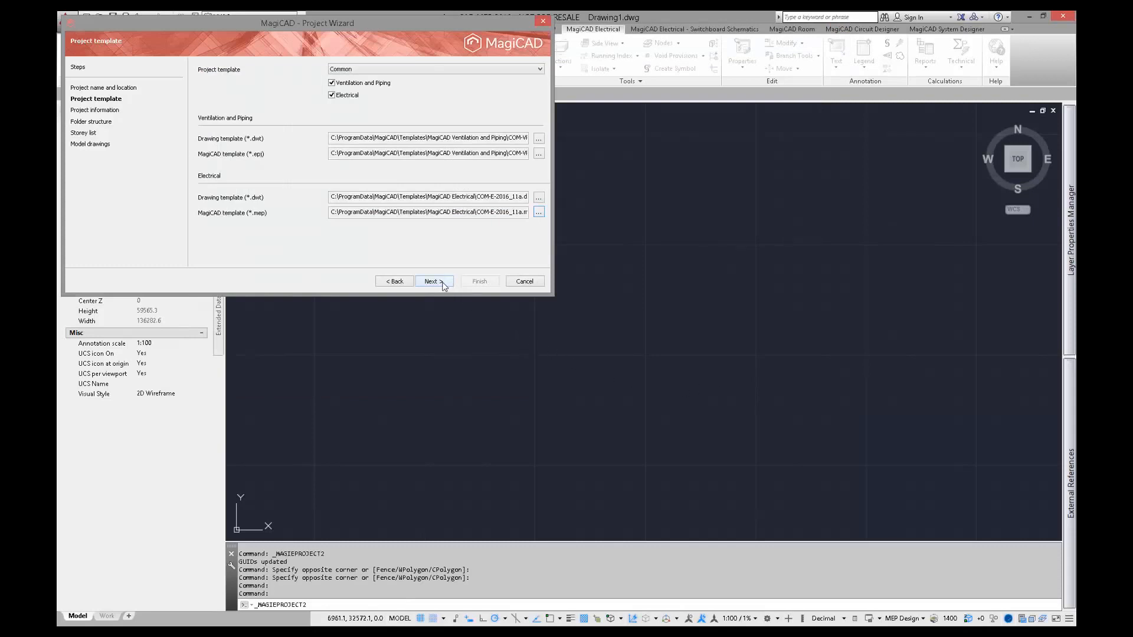
- Enter project number 100-10 and advance to the Folder structure page
click(432, 281)
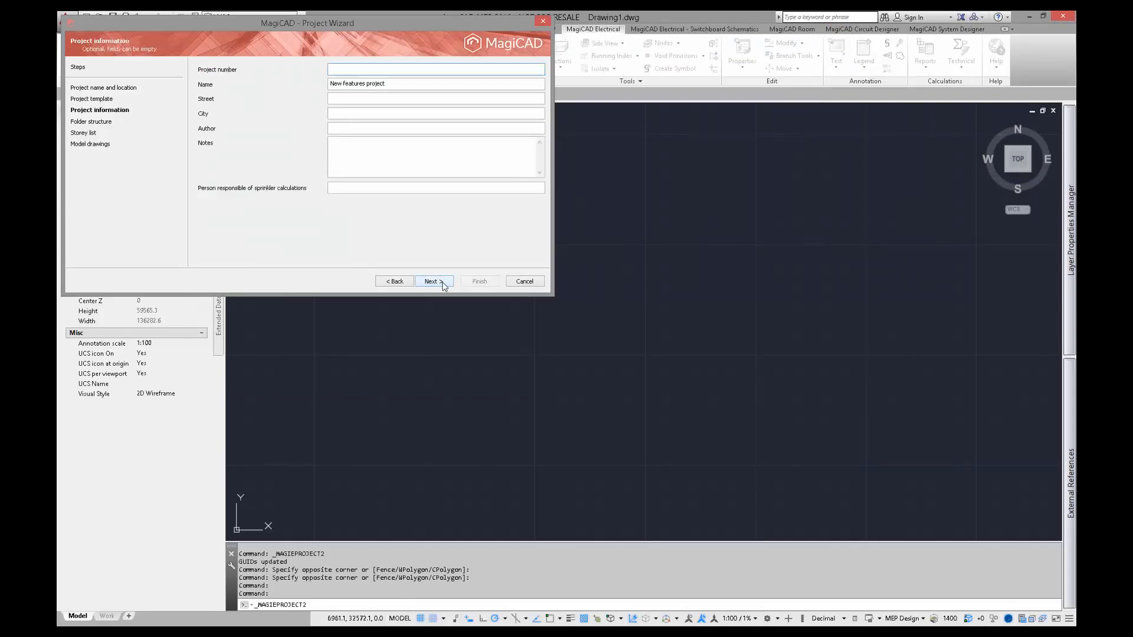
text(100-10)
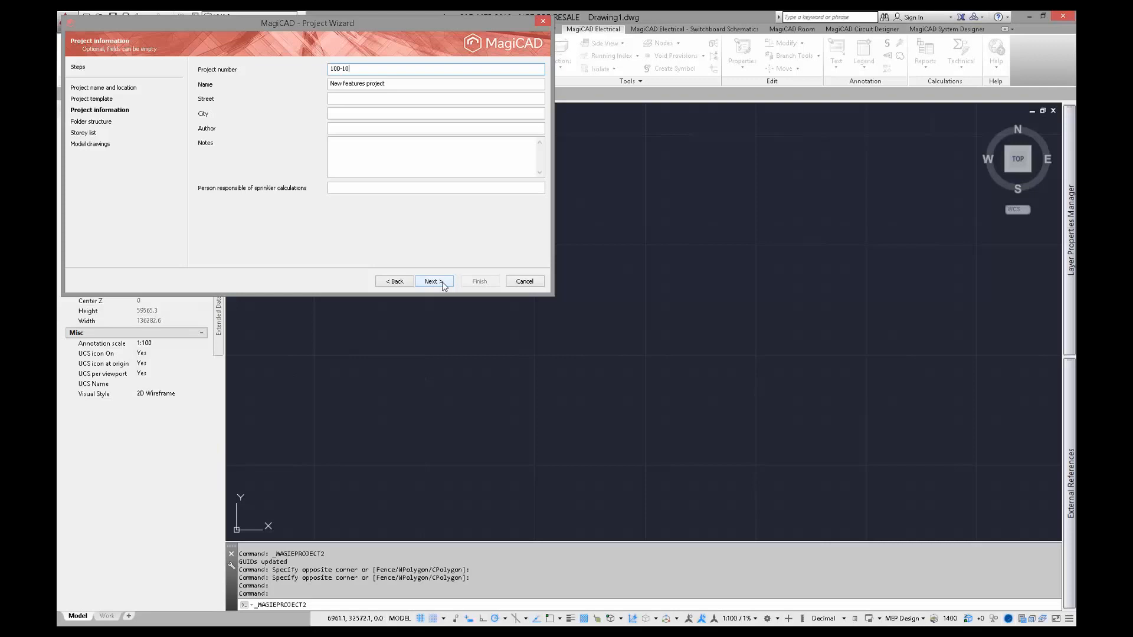
click(432, 281)
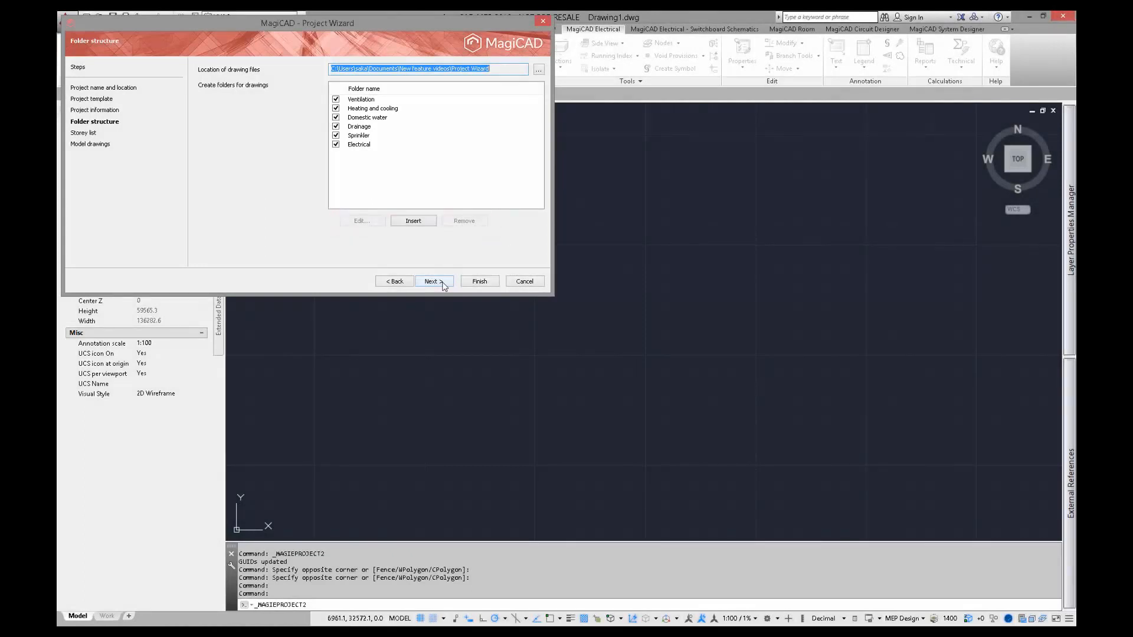
- Keep all six discipline folders checked and advance to the Storey list page
click(432, 281)
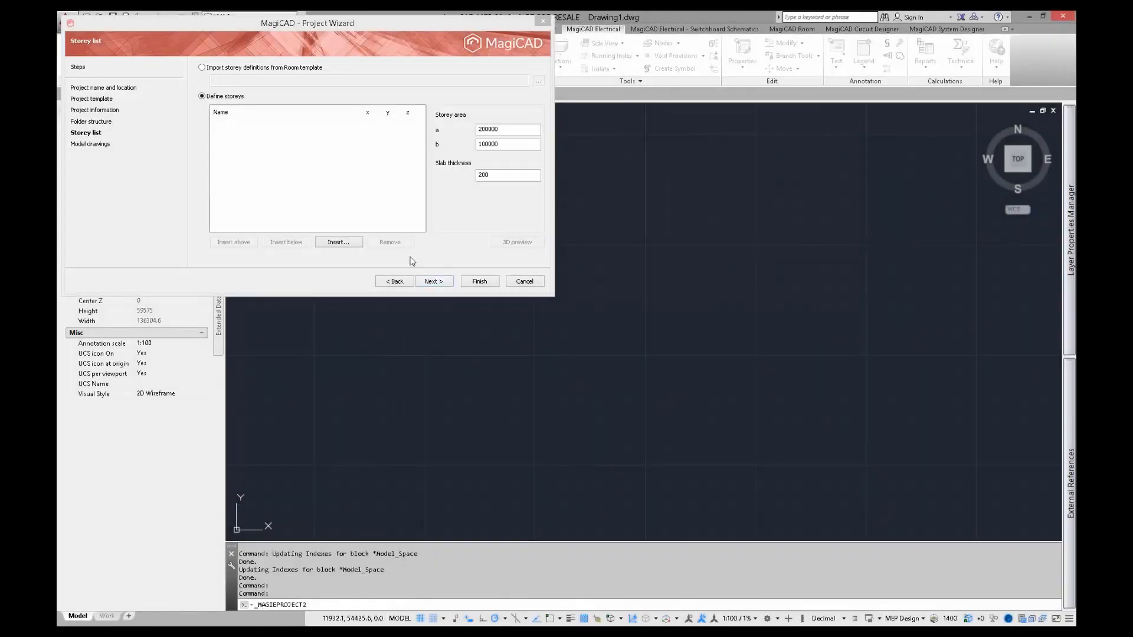
- Insert Storey 0–3 from z-coordinate 17000 with 3000 height, then advance to model drawings
click(337, 242)
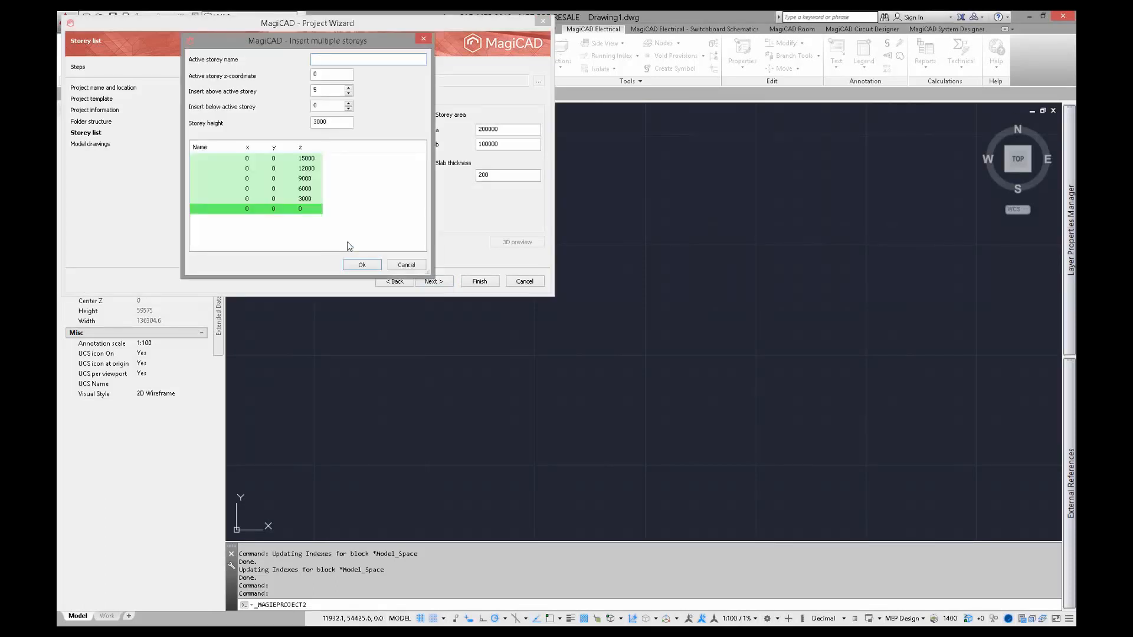
text(Storey 0)
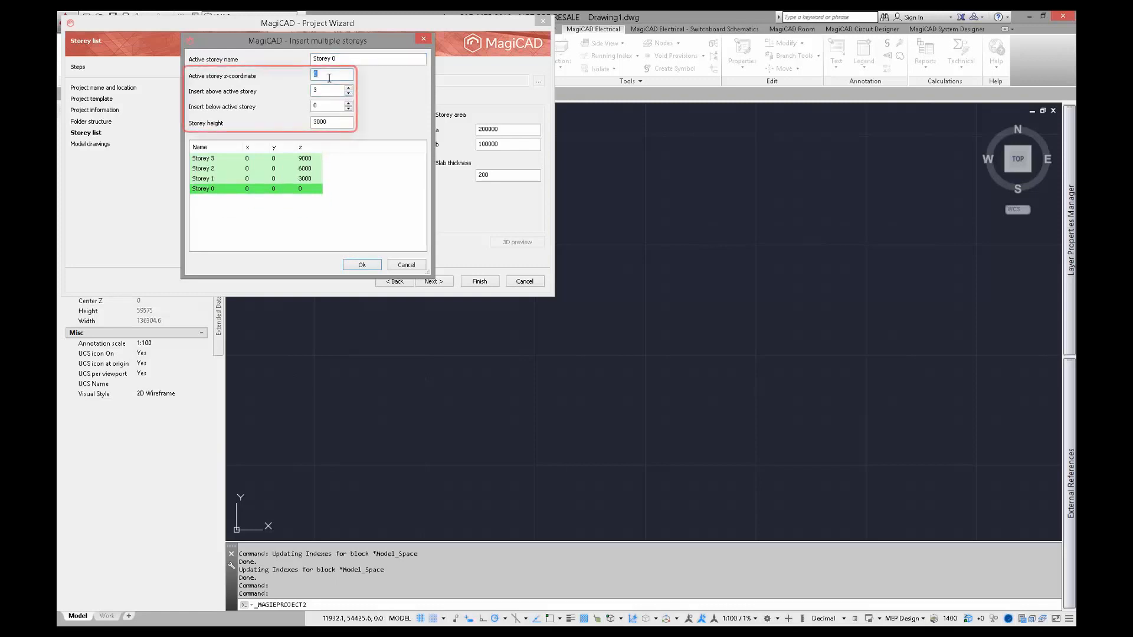
text(17000)
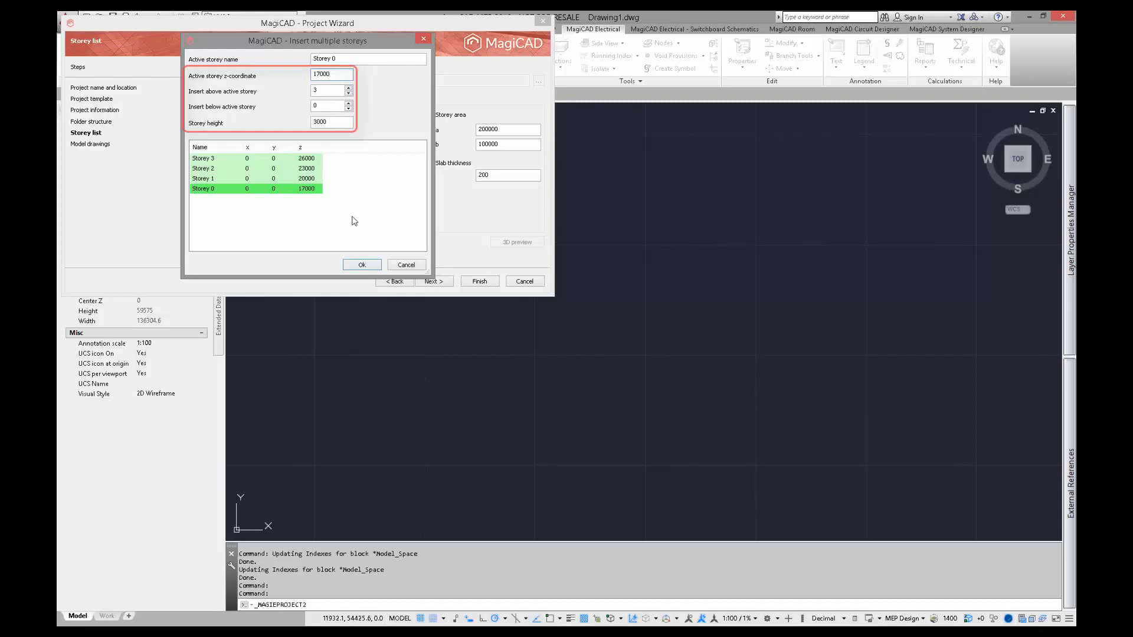
click(361, 264)
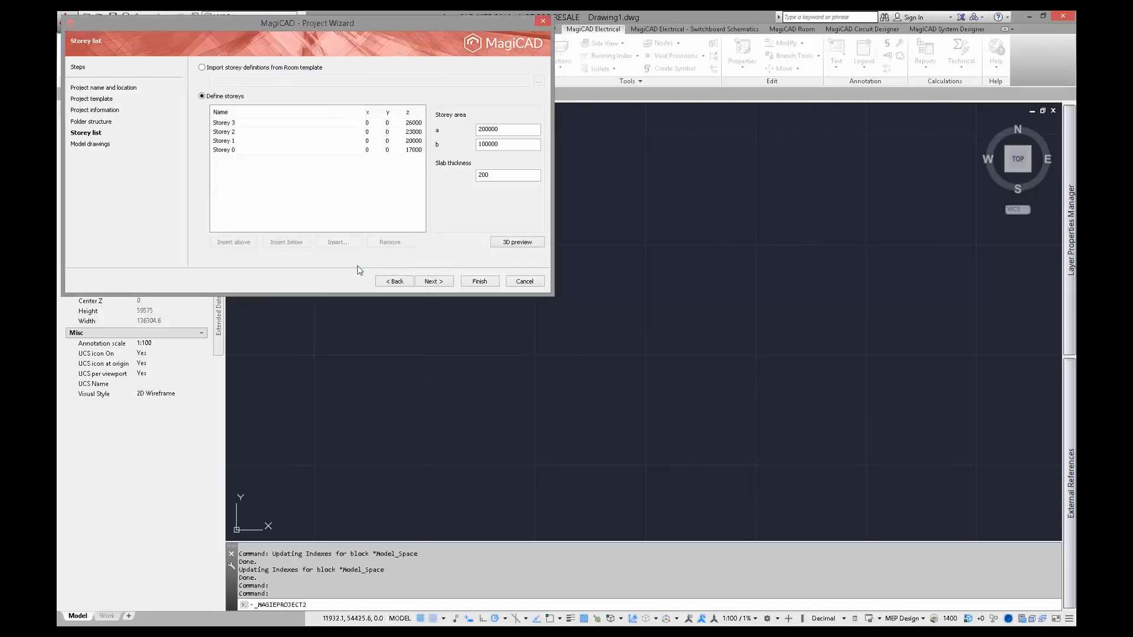
mouse_move(422, 269)
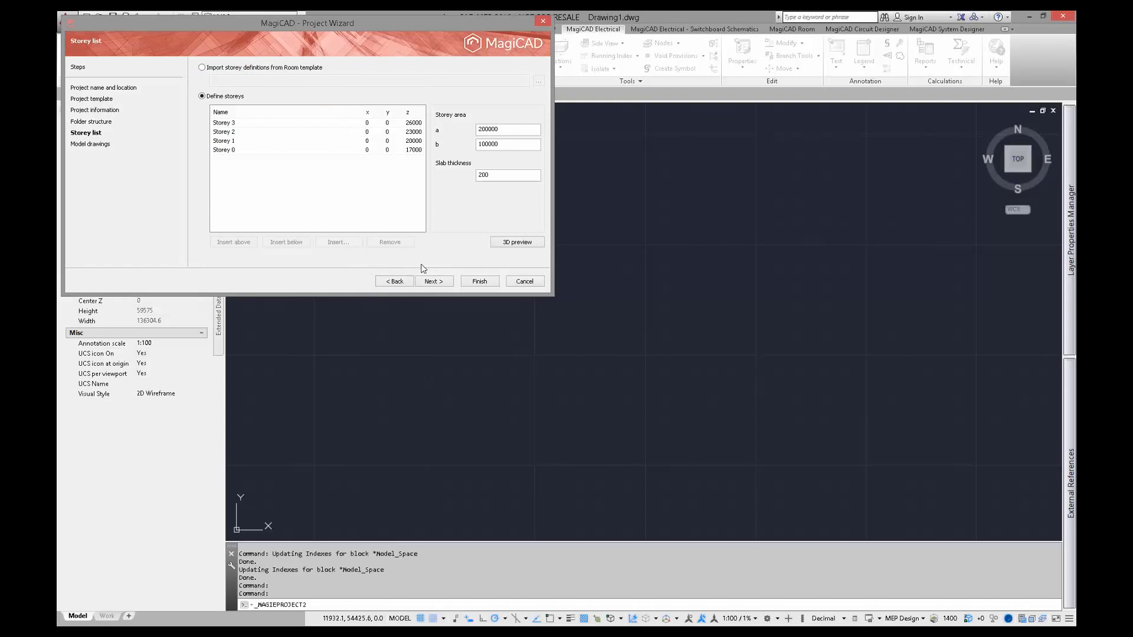
click(434, 281)
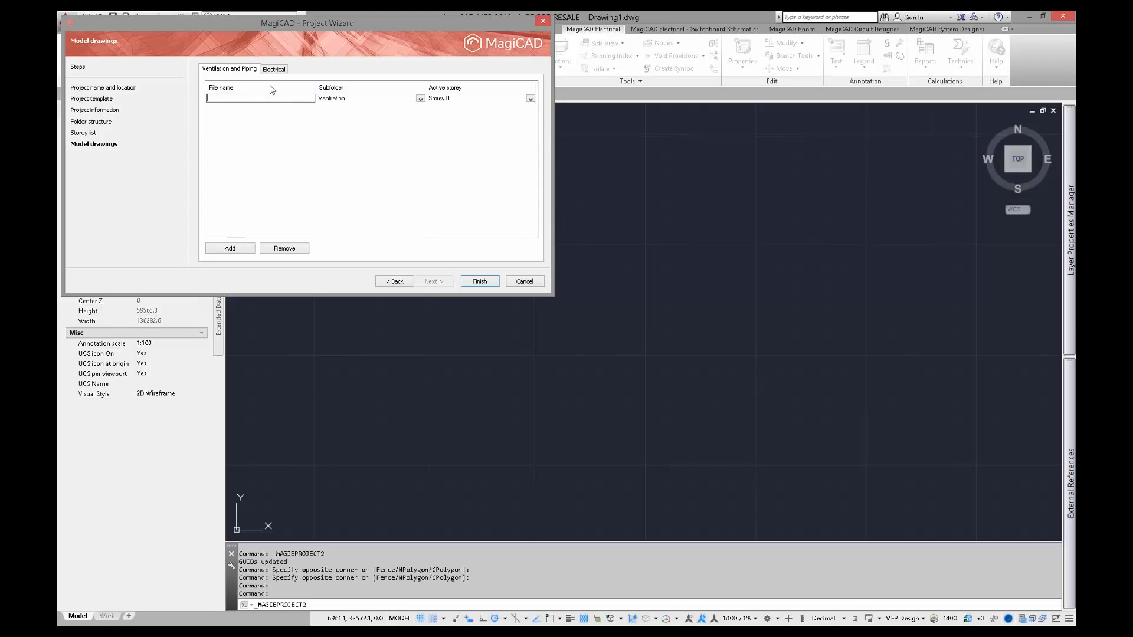
- Create ventilation drawings Floor 0–3 V&P, one per storey, removing the extra Floor 4 row
text(Floor 0 V)
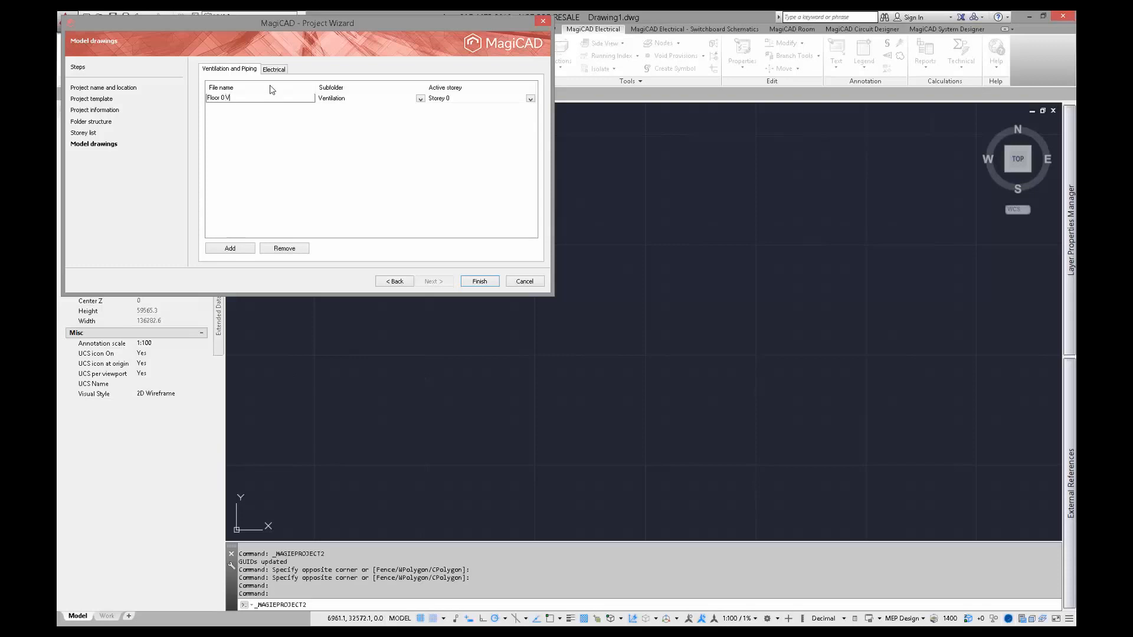
text(&P)
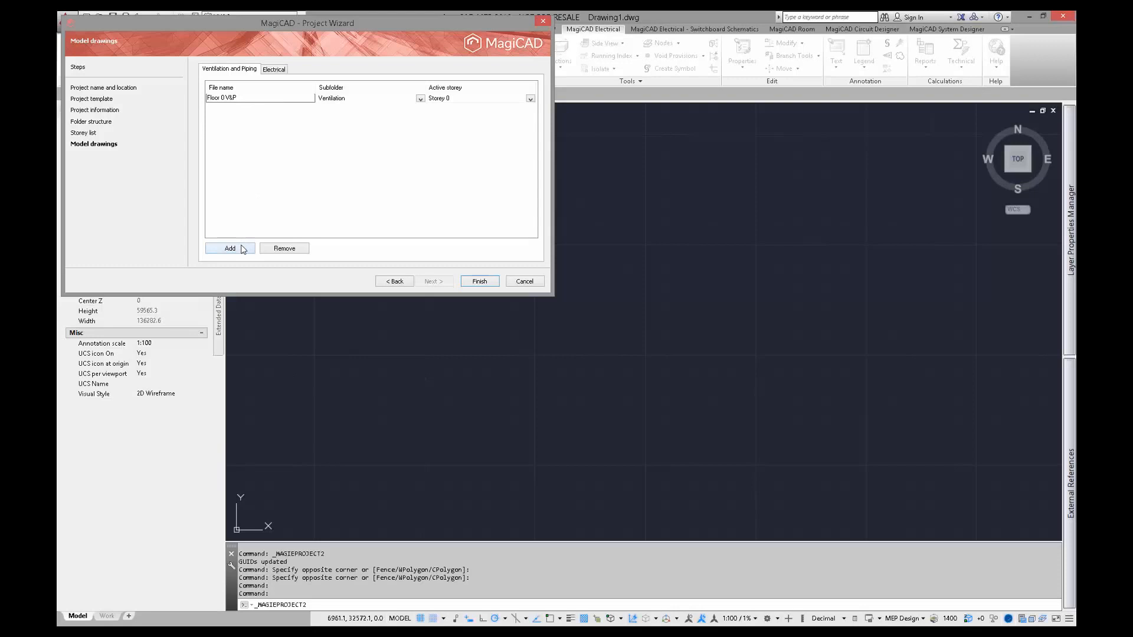
click(230, 248)
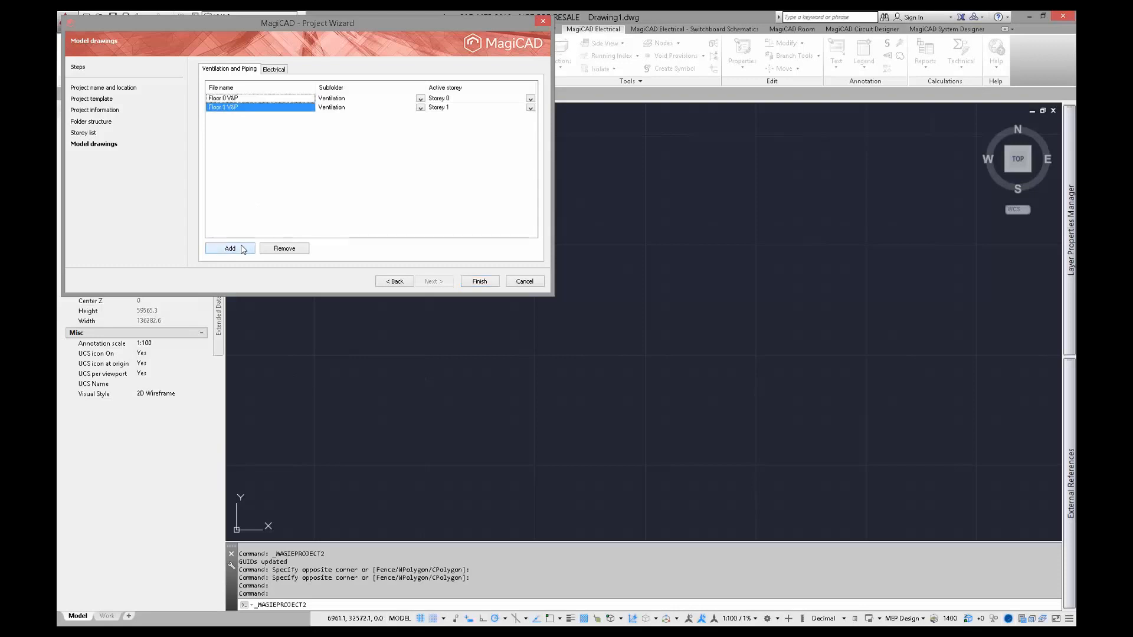
click(229, 248)
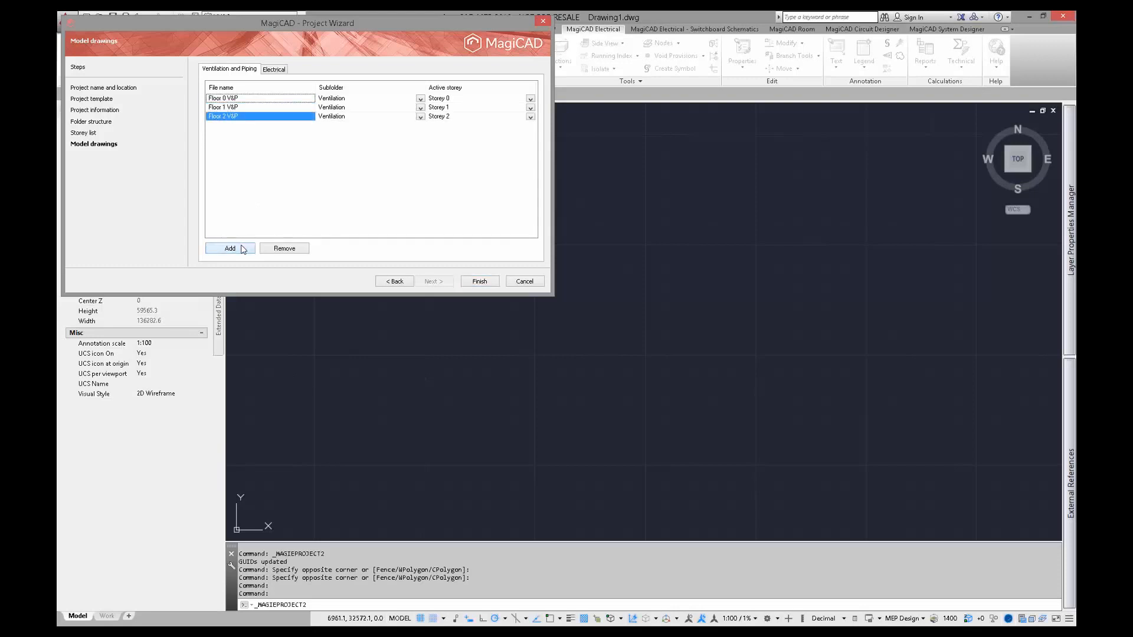
click(229, 248)
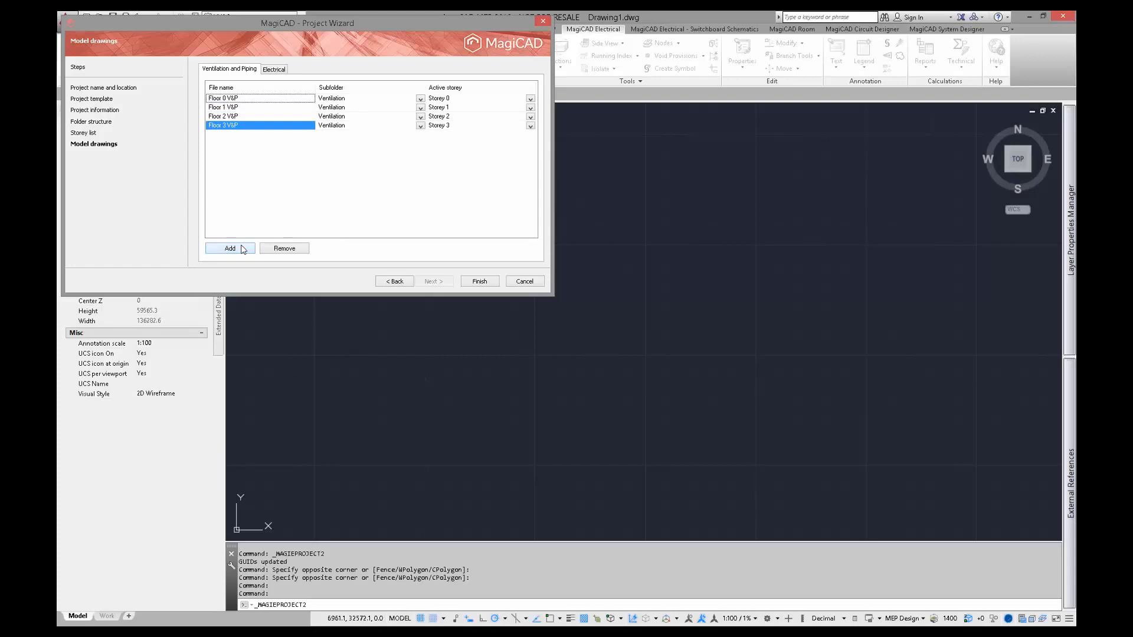
click(229, 248)
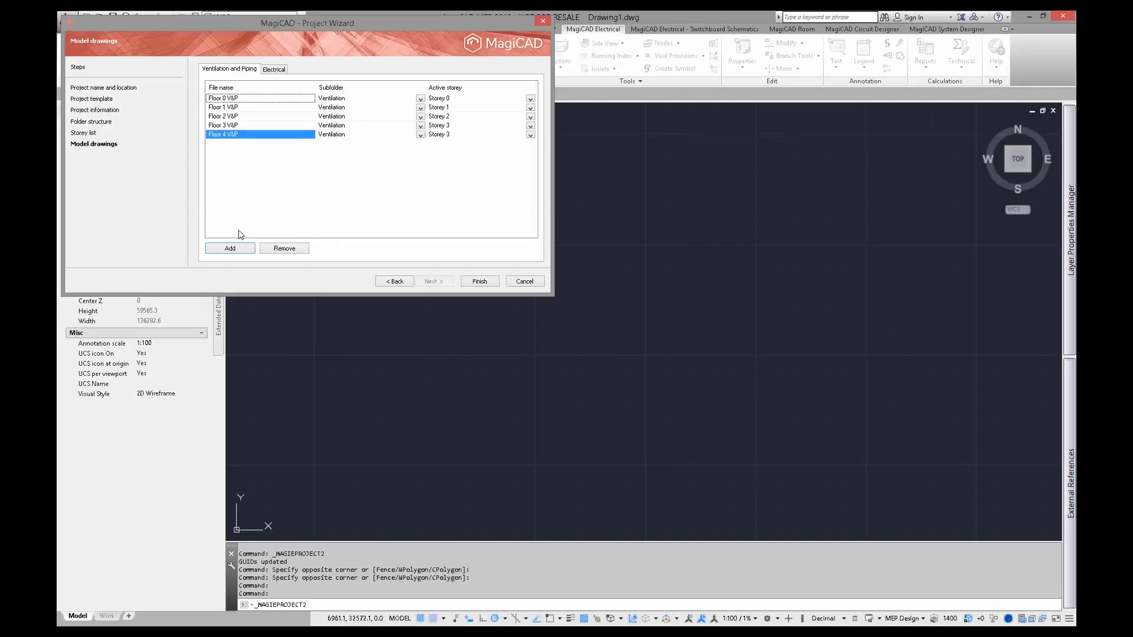
click(284, 248)
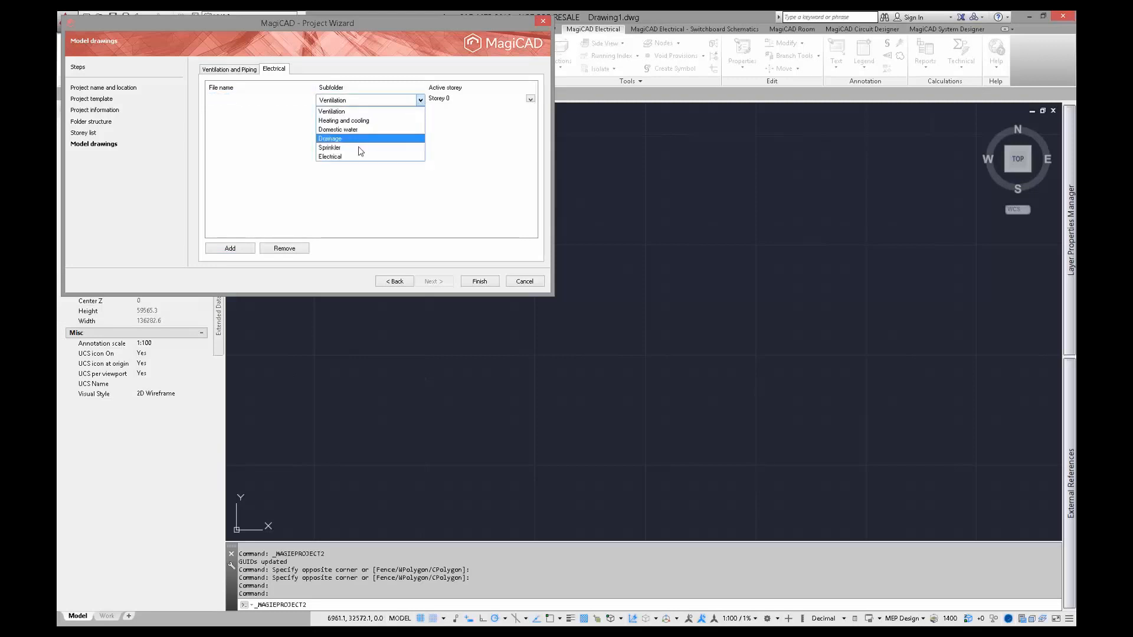
- Add Floor 0–3 Electrical drawings in the Electrical subfolder and finish the wizard
click(330, 156)
text(F)
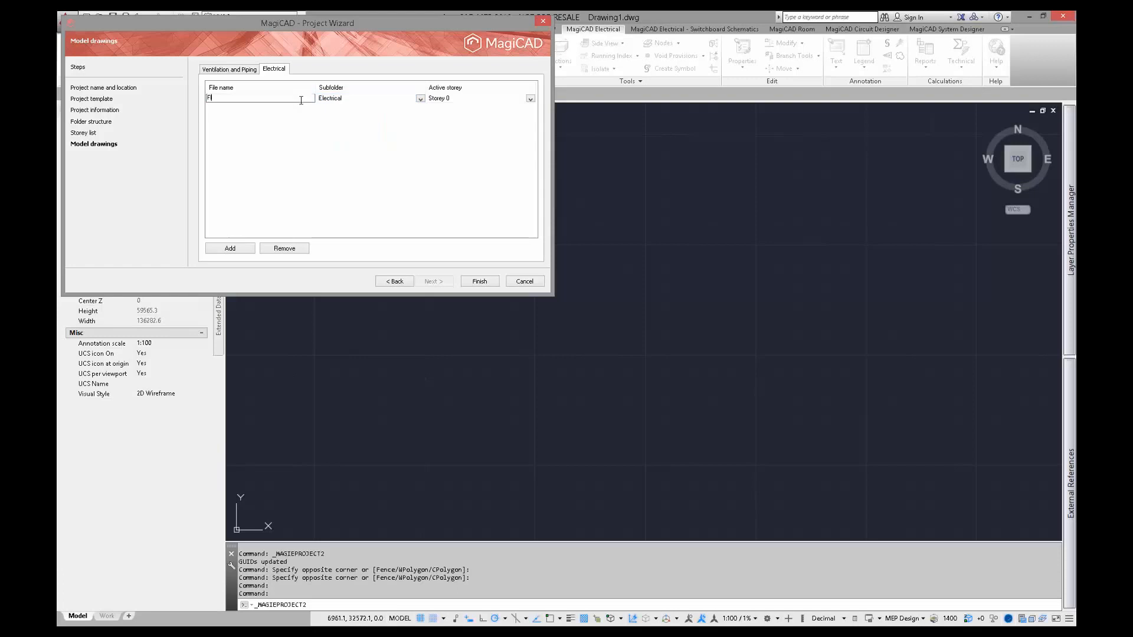
text(loor 0 Electr)
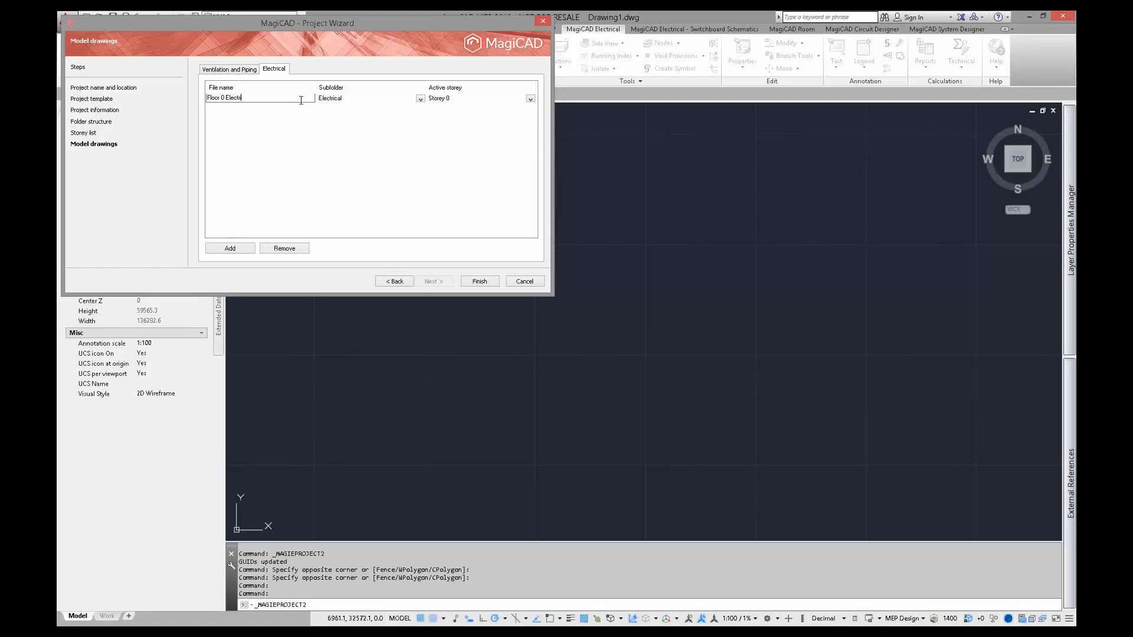
text(ical)
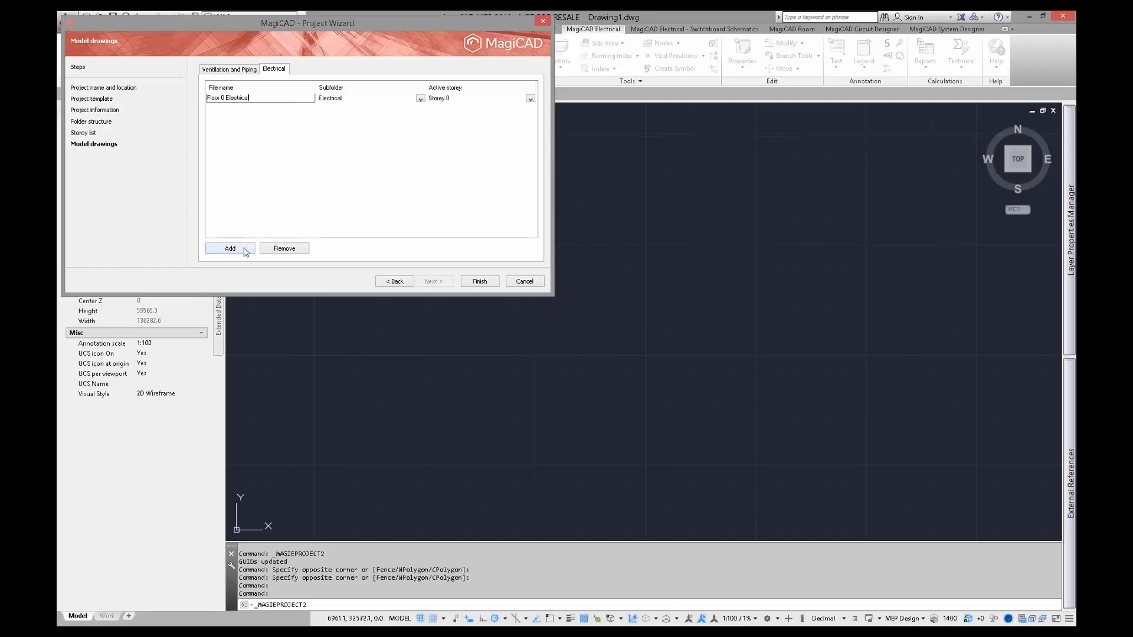
click(229, 248)
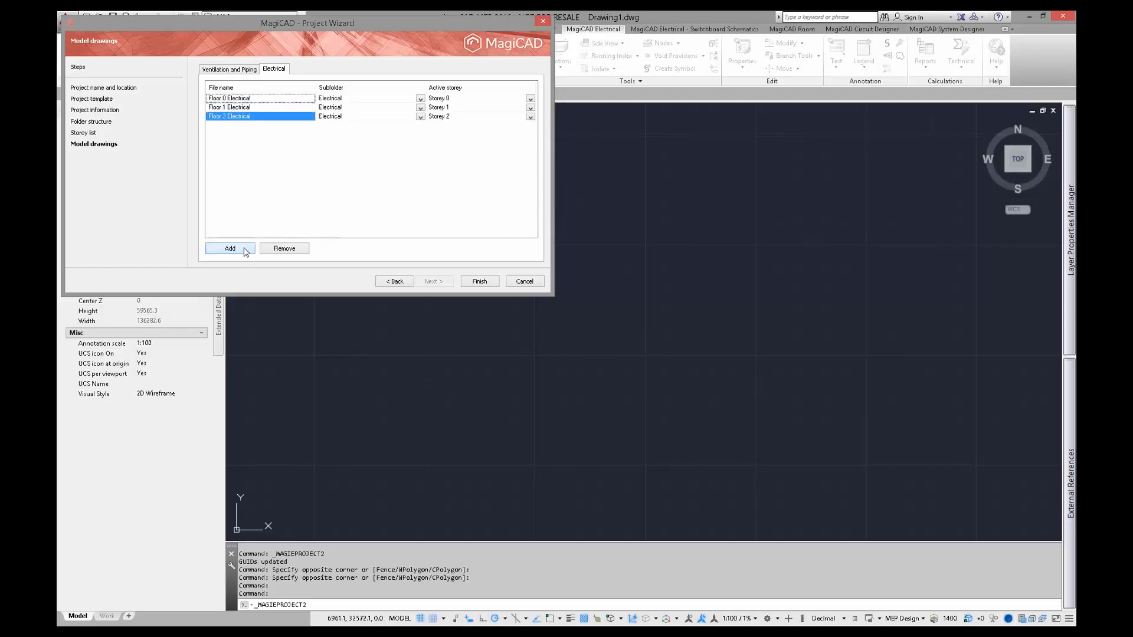
click(230, 248)
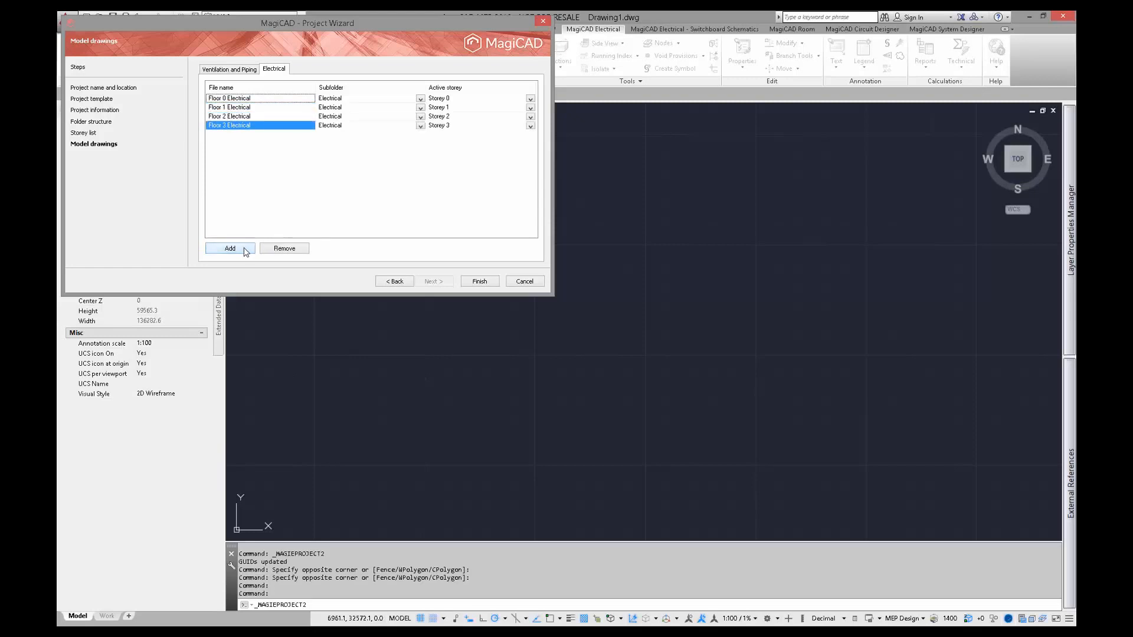
mouse_move(446, 281)
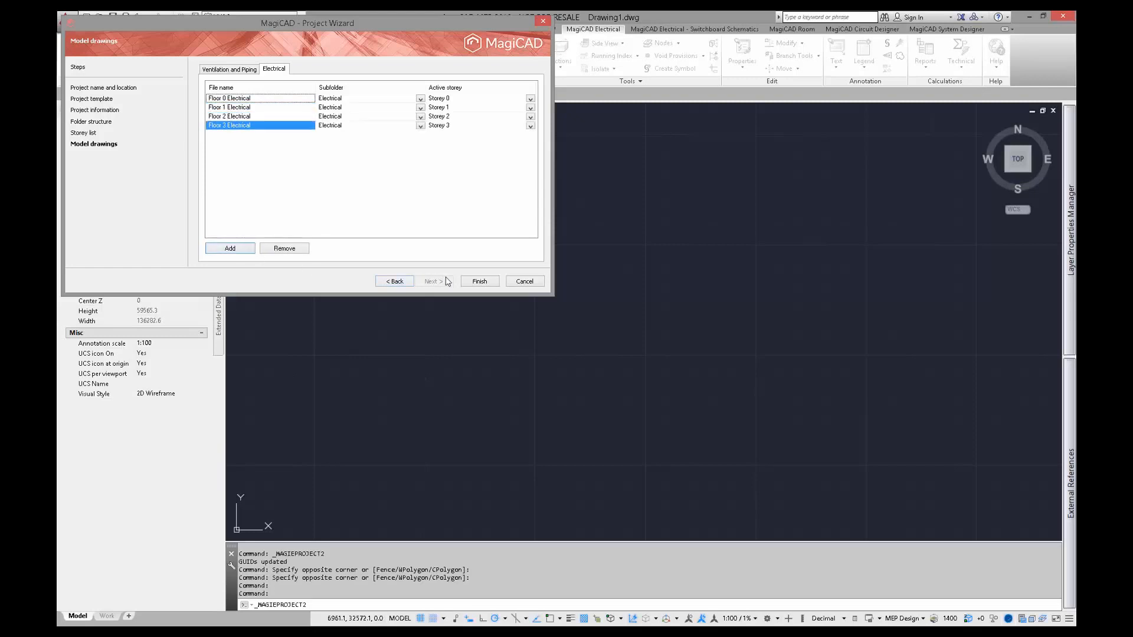
click(478, 281)
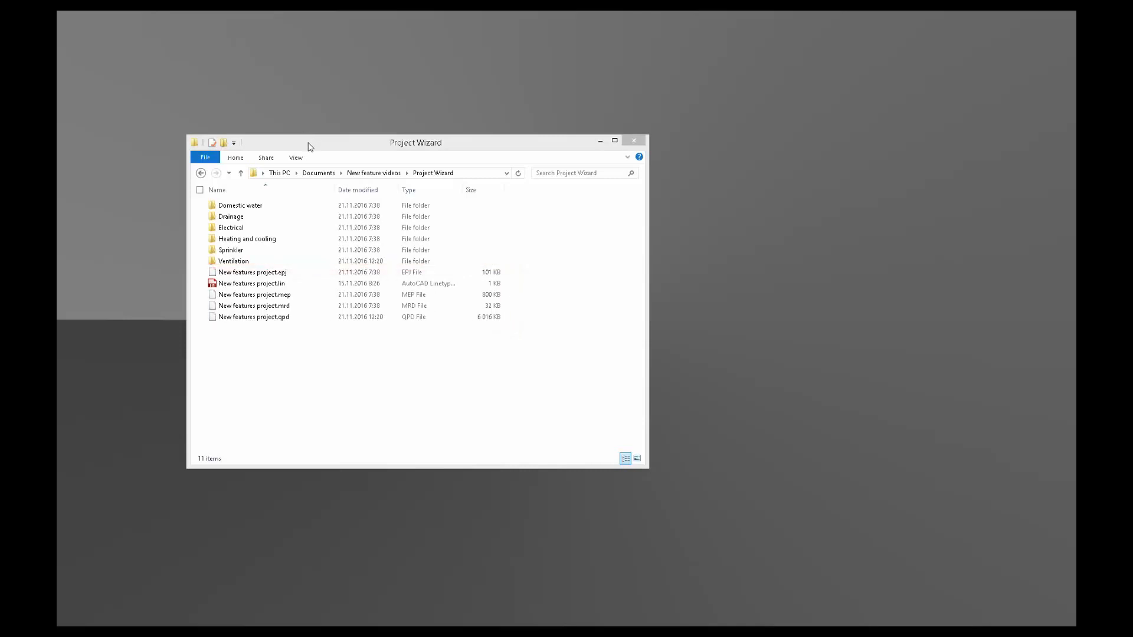
- Open the project's Ventilation folder to see Floor 0–3 V&P.dwg files
click(246, 238)
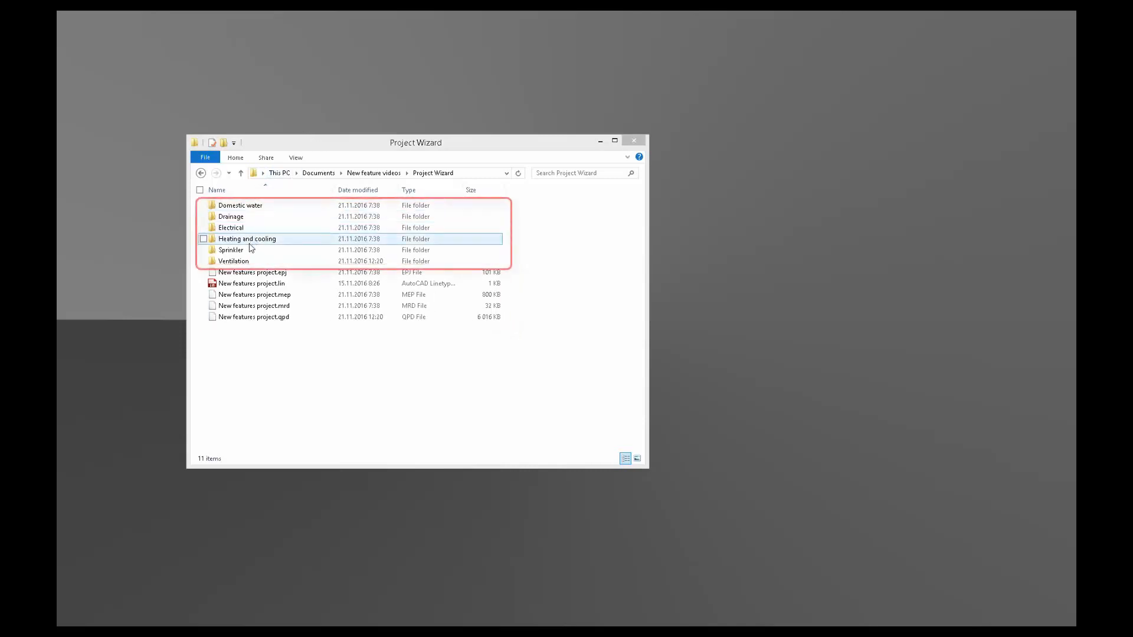
double_click(234, 261)
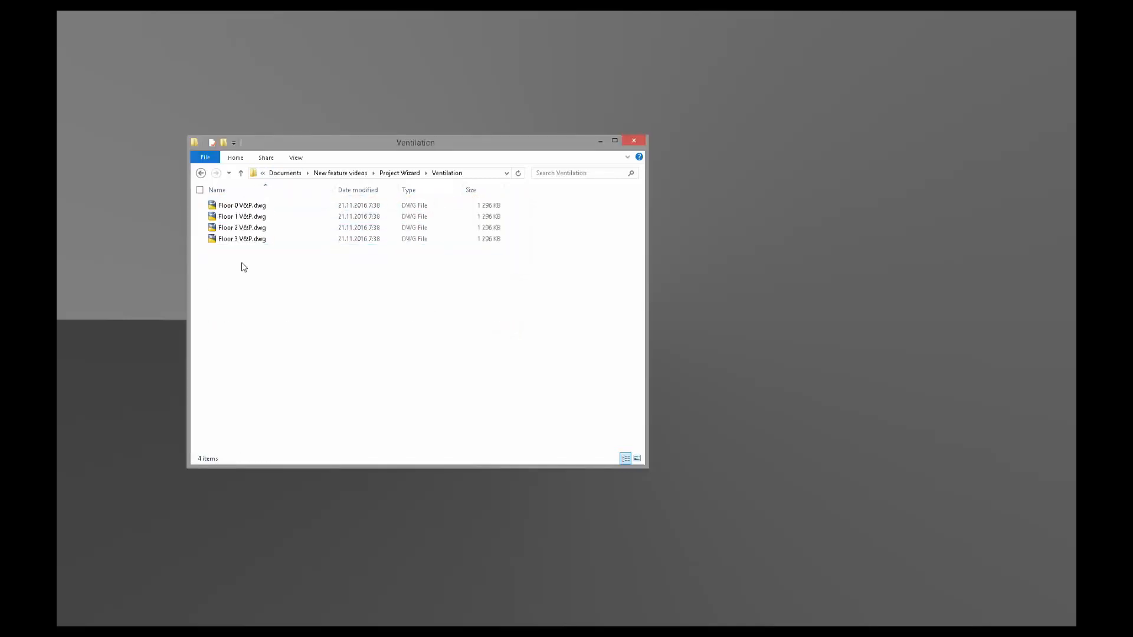